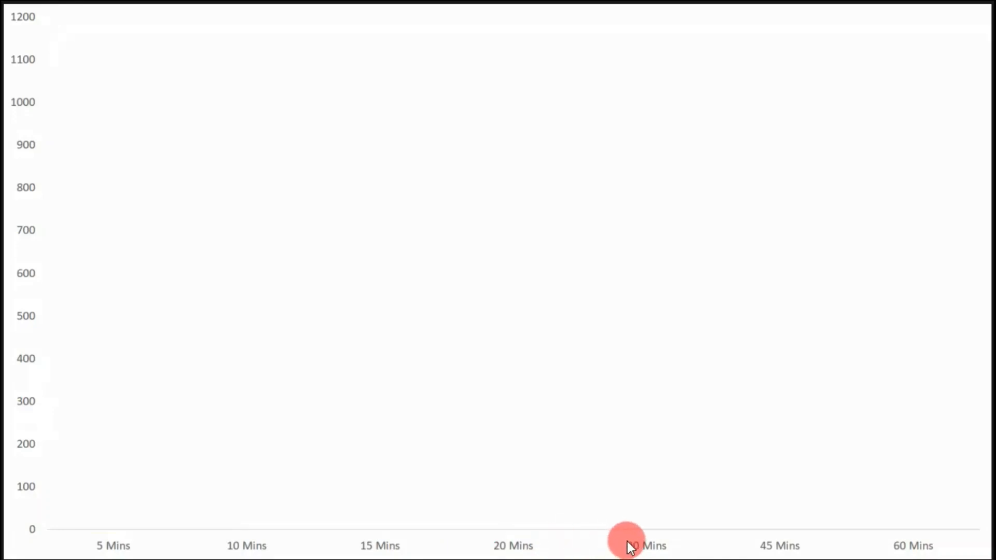
mouse_move(913, 545)
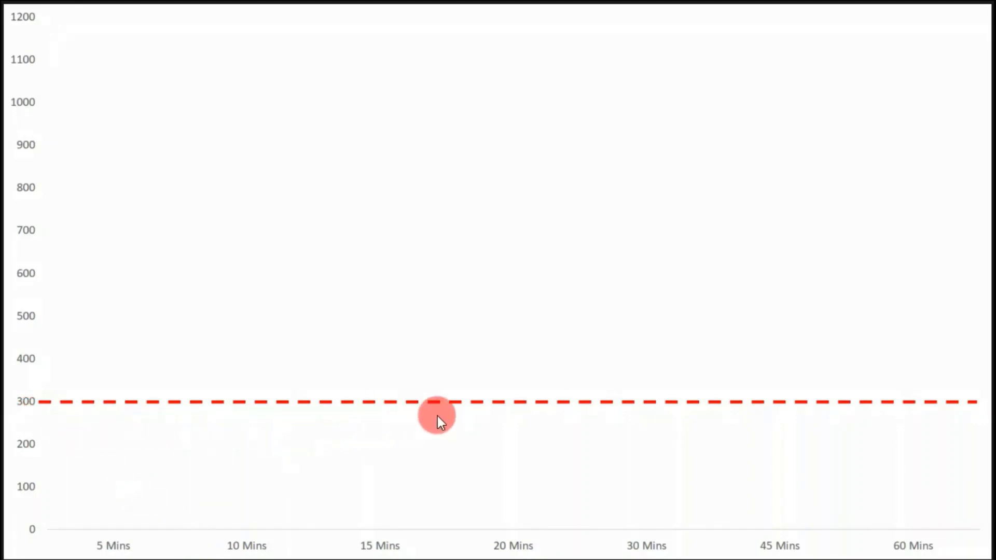
mouse_move(917, 417)
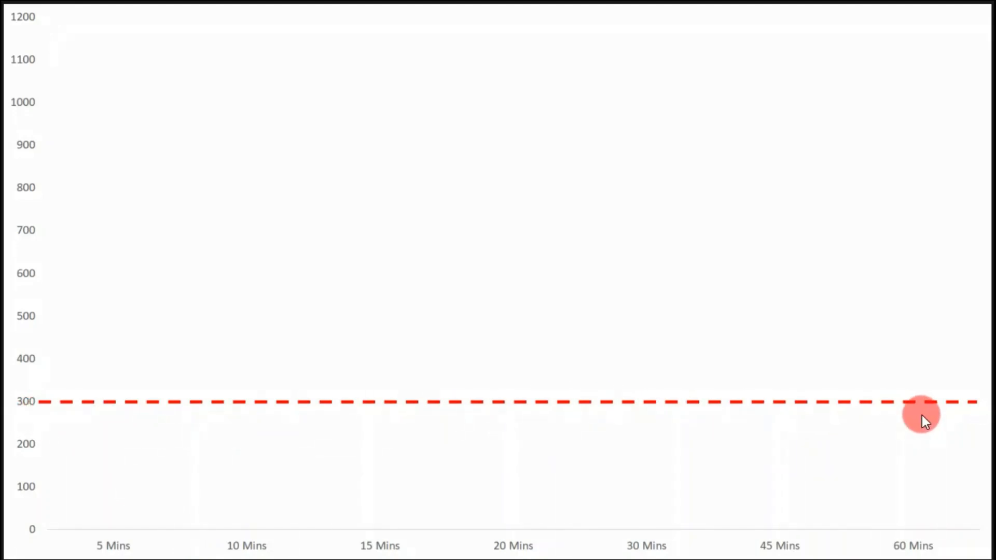
mouse_move(915, 418)
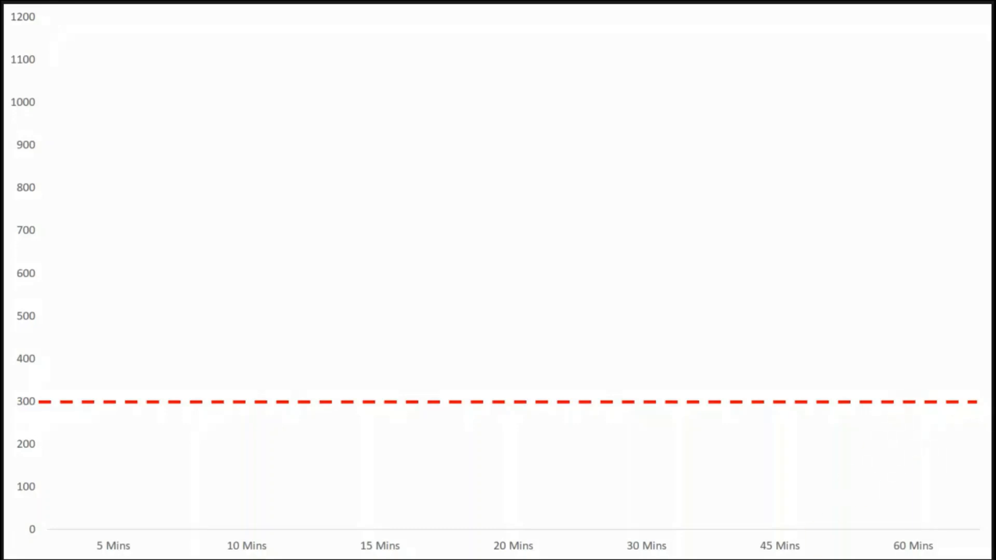
Play the slide show's Wipe animation to reveal the dashed red line at 300
left_click(373, 527)
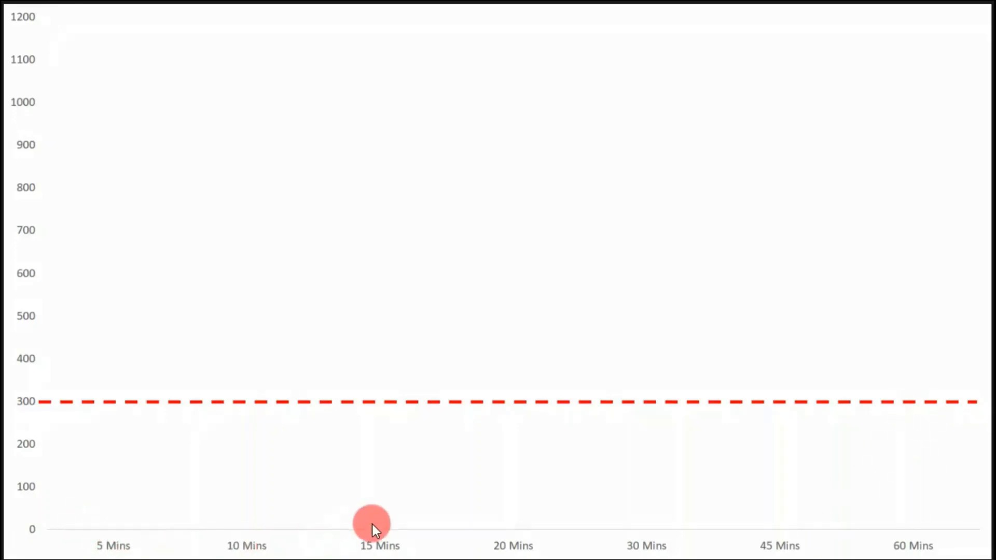
mouse_move(795, 549)
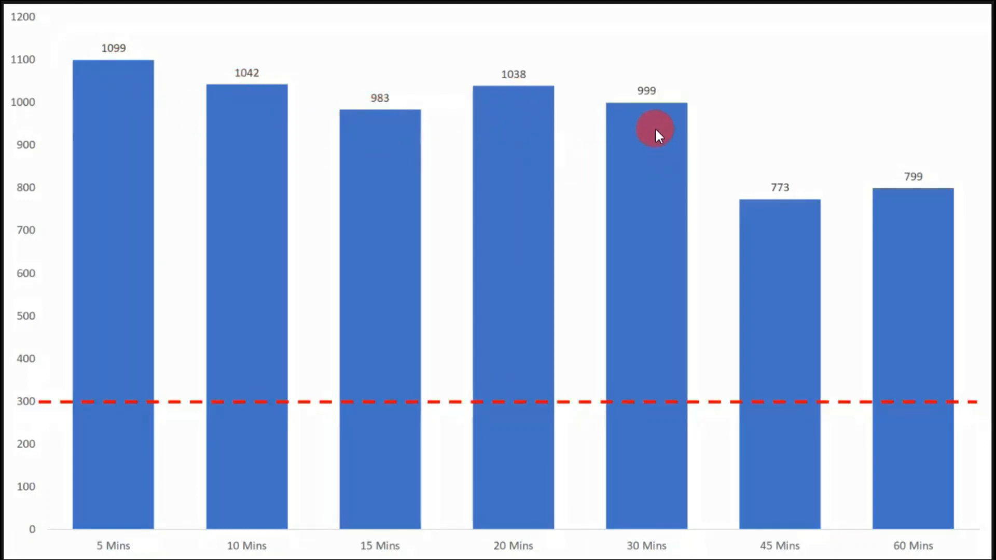
mouse_move(790, 227)
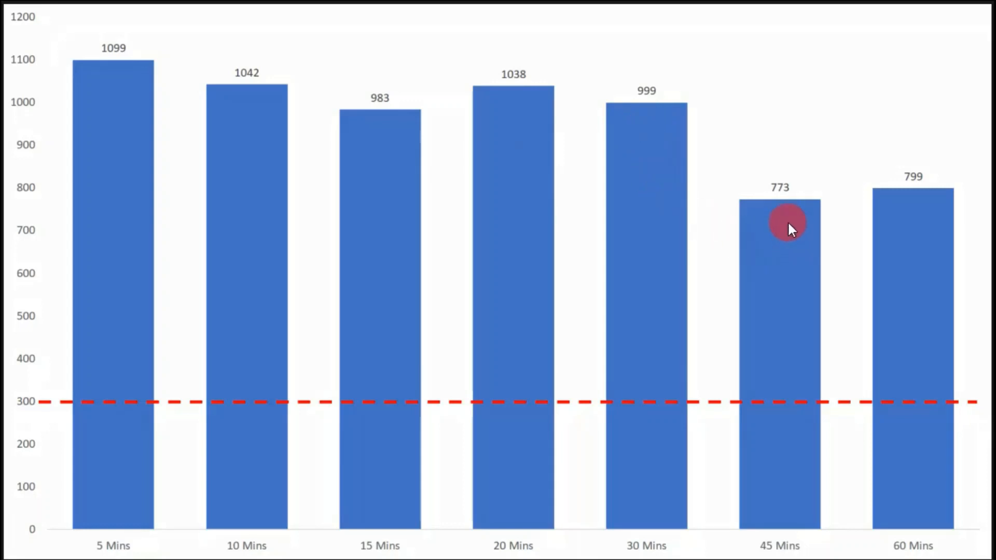